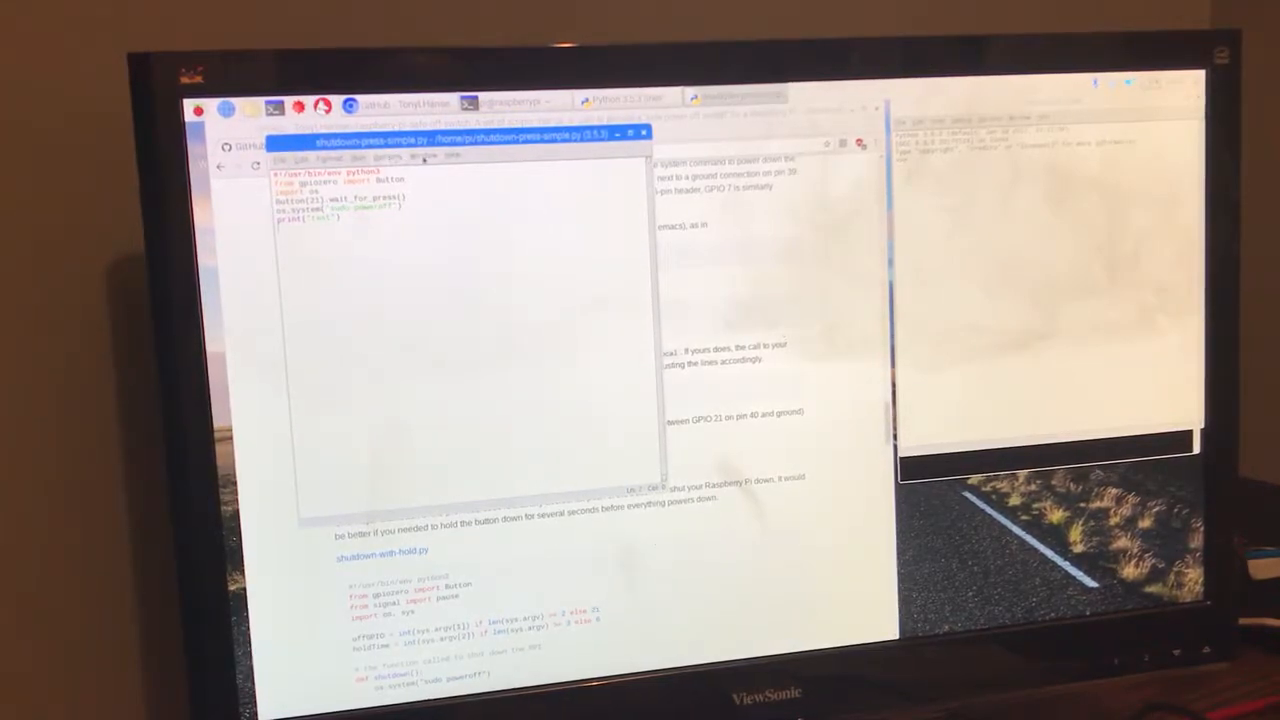
- In LXTerminal, start editing /etc/rc.local in nano with sudo
left_click(387, 157)
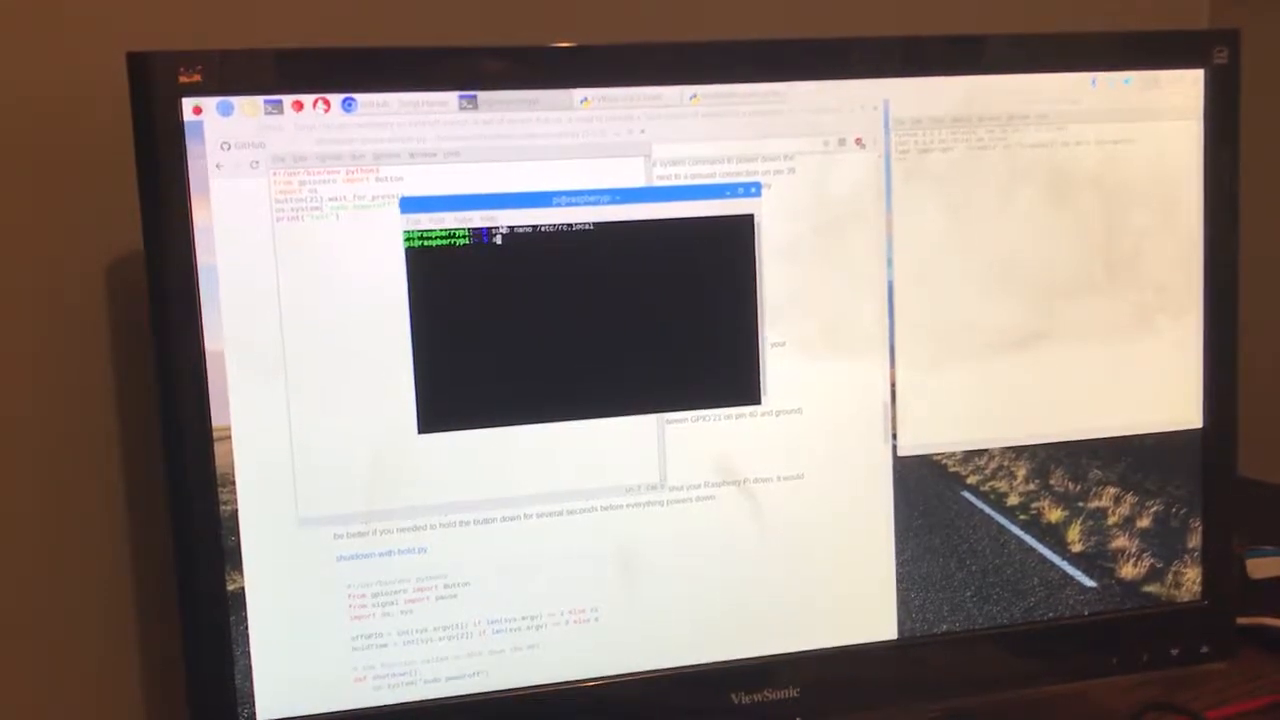
type("sudo nano /t")
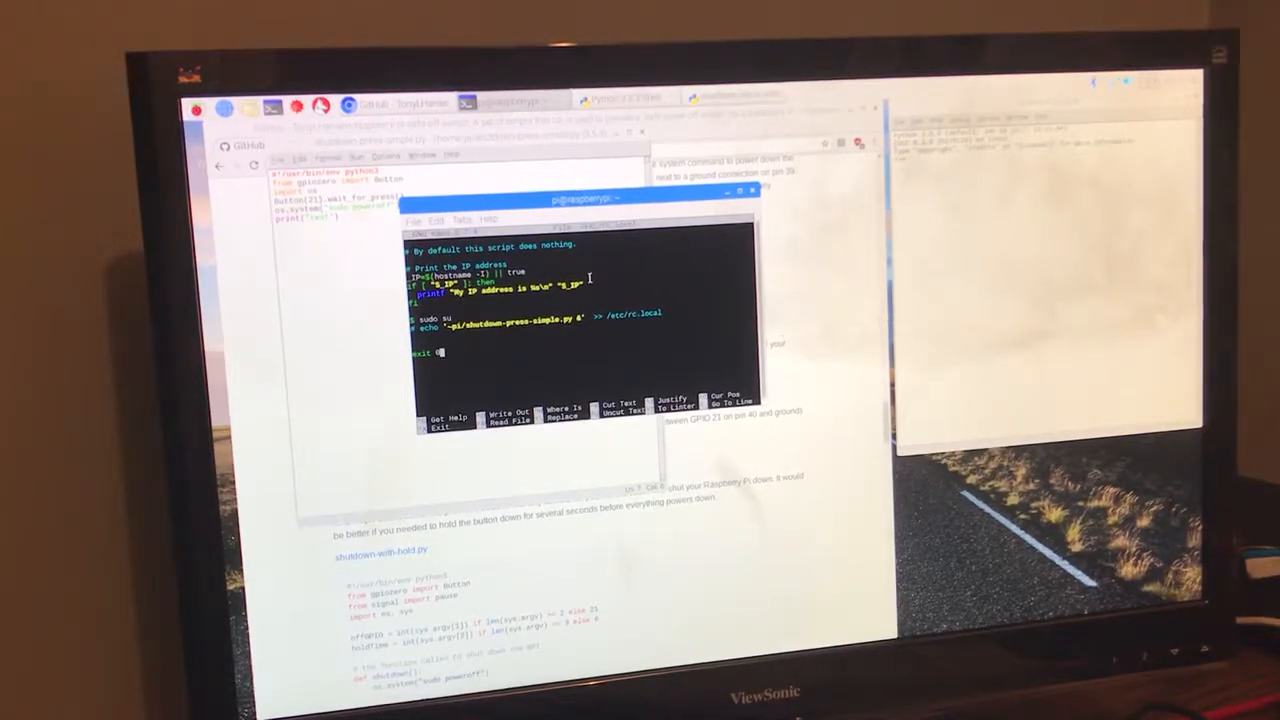
- Exit nano with Ctrl+X and return to the LXTerminal shell prompt
key("ctrl+x")
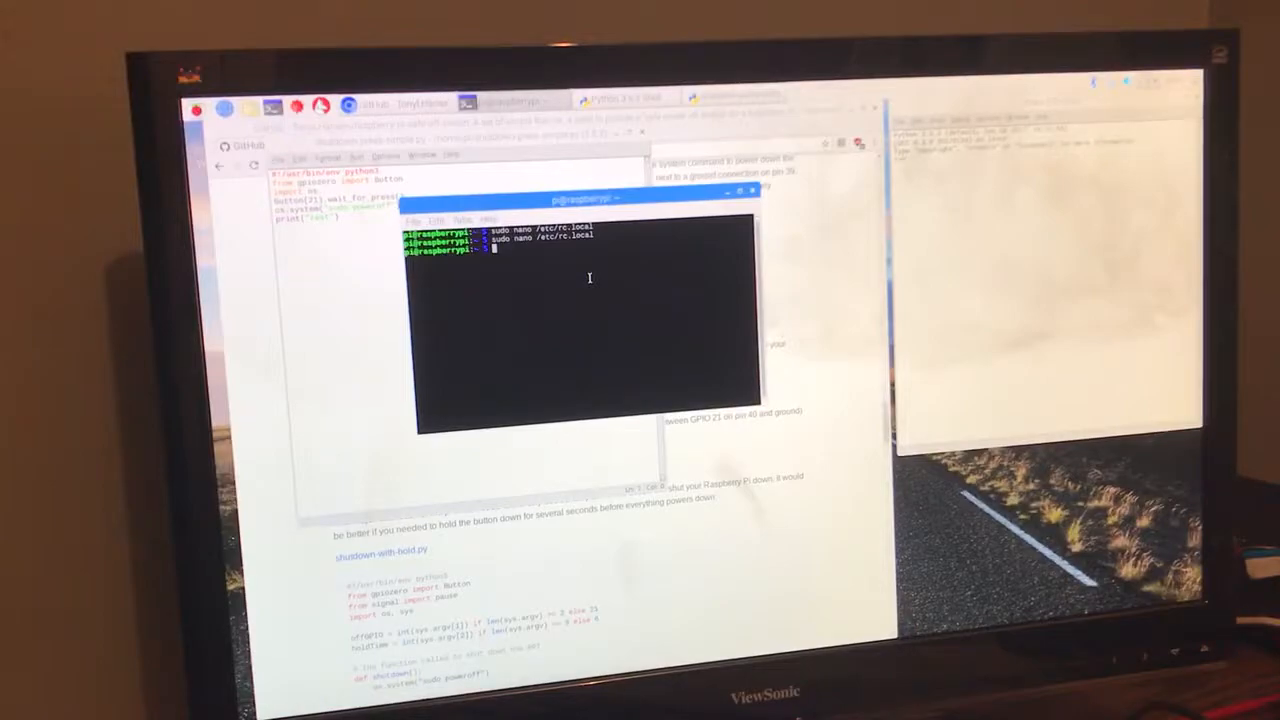